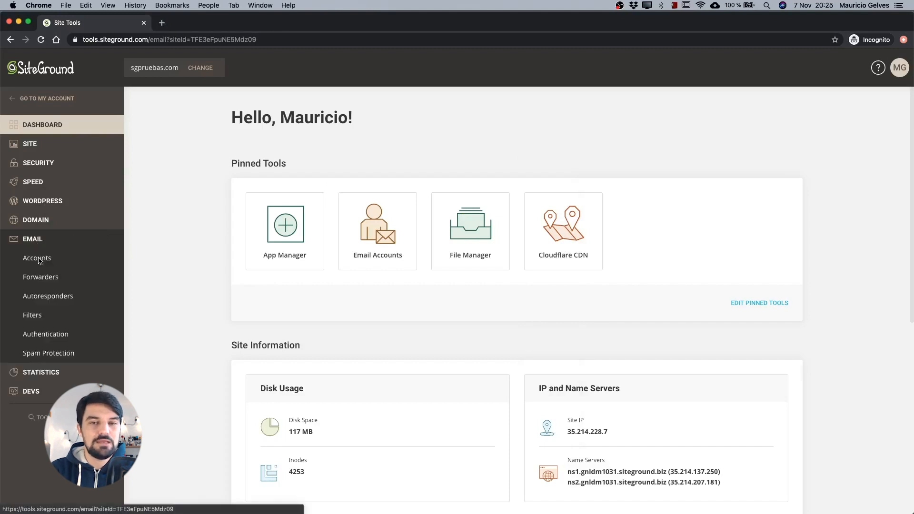
# Create email account 'test' with a generated password copied to the clipboard.
pyautogui.click(36, 258)
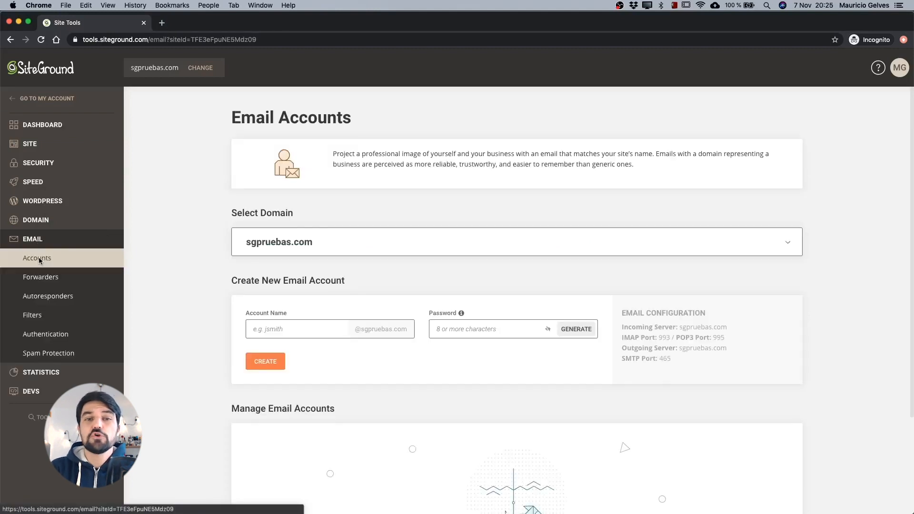
pyautogui.write('test')
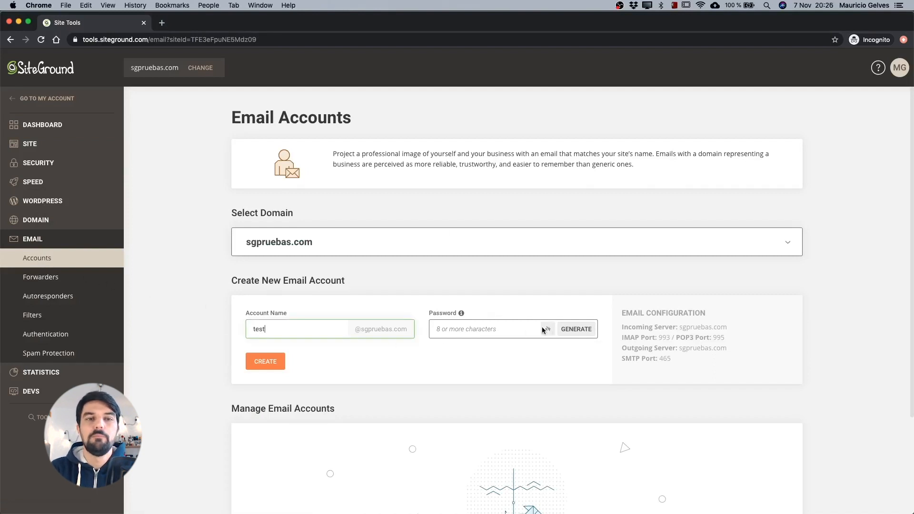
pyautogui.click(575, 328)
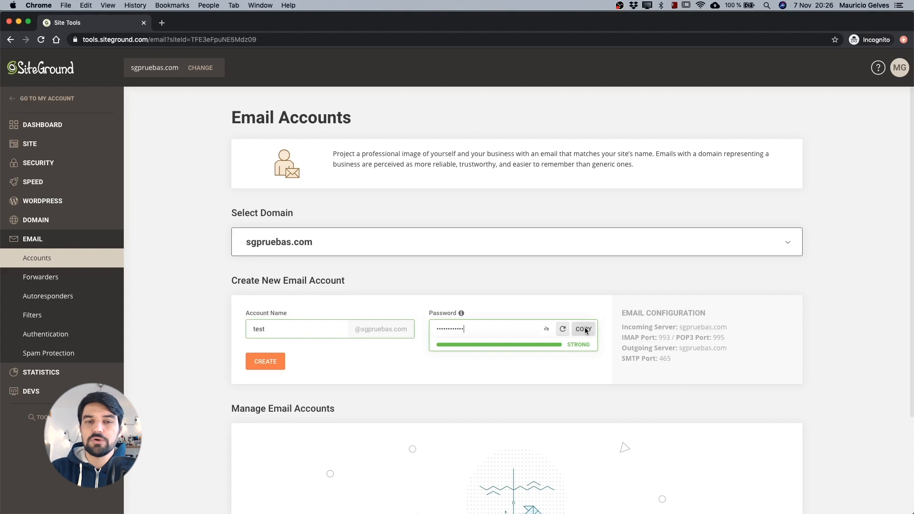
pyautogui.click(583, 328)
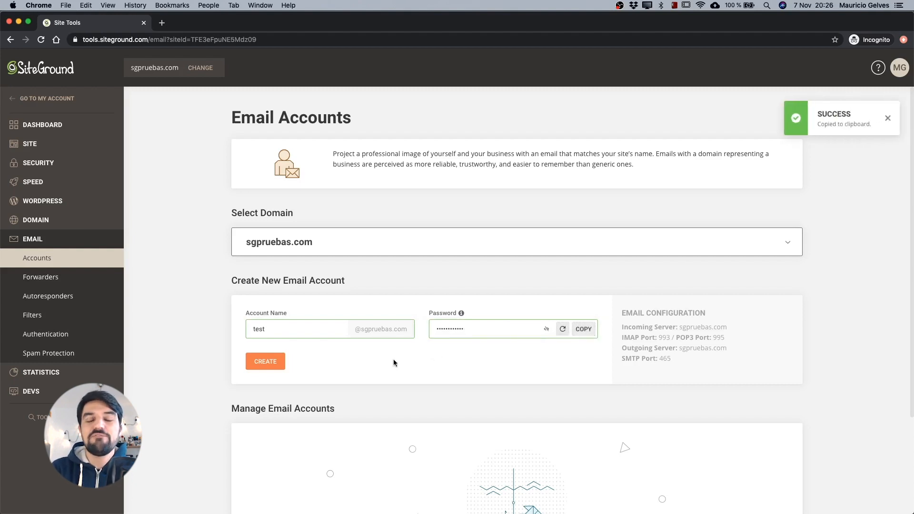
pyautogui.click(264, 362)
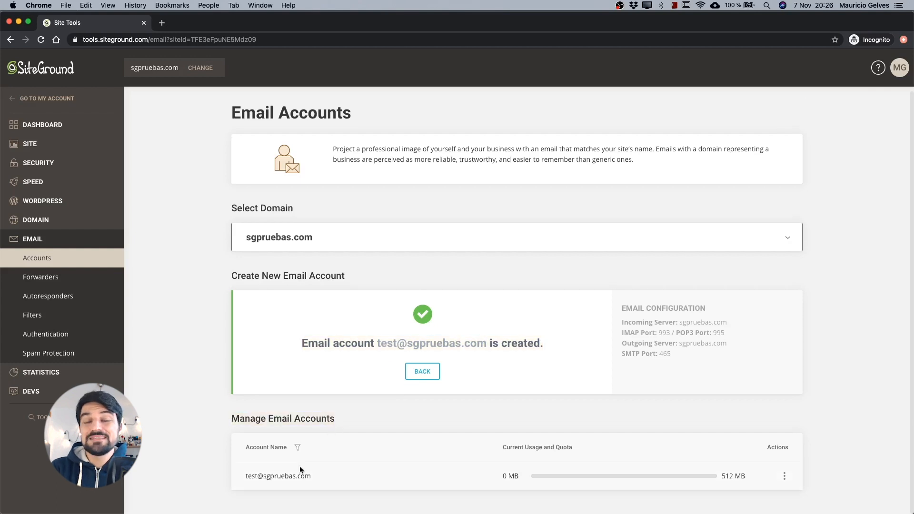
pyautogui.moveTo(303, 478)
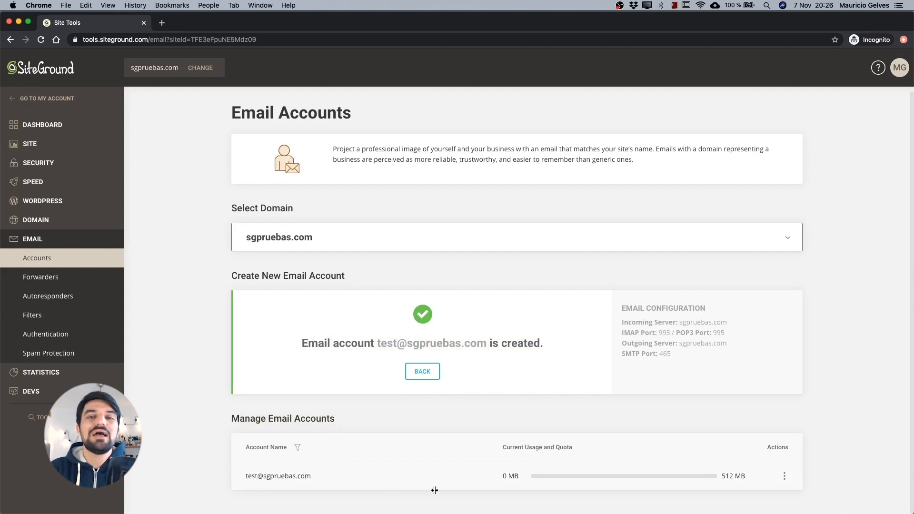
pyautogui.click(784, 476)
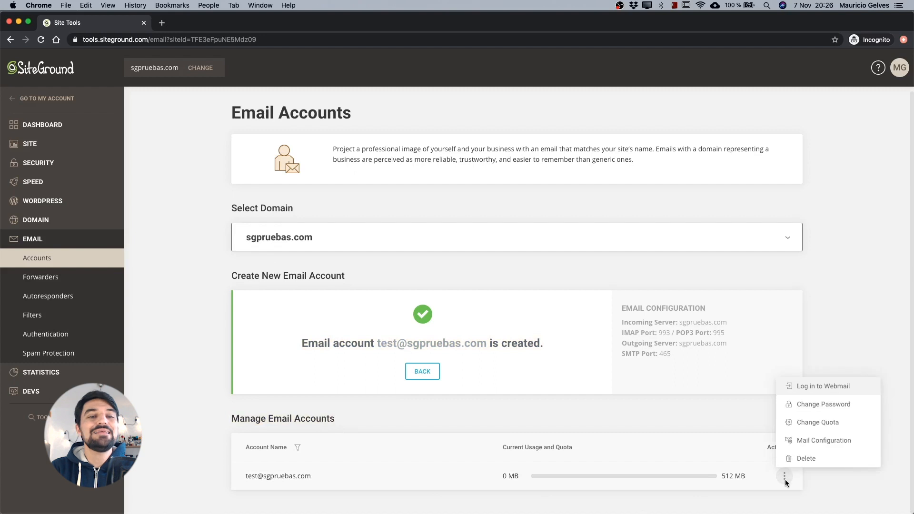
pyautogui.moveTo(829, 440)
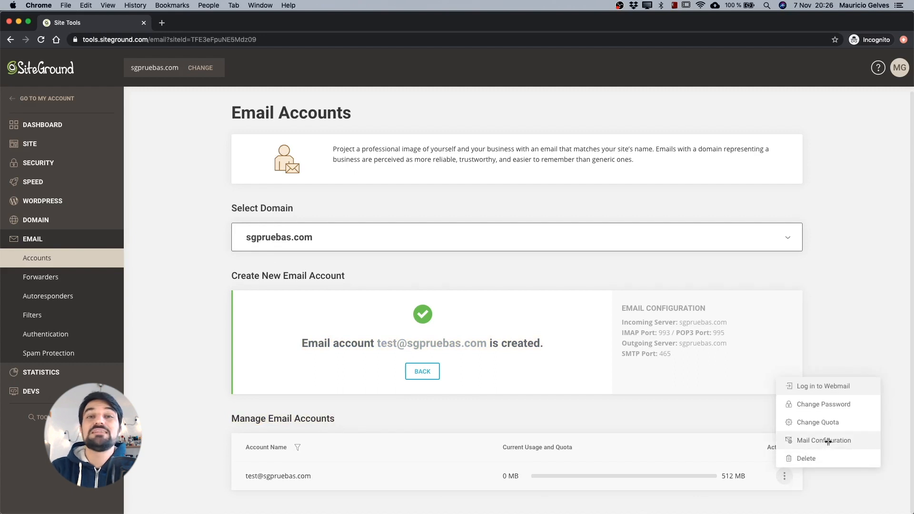
pyautogui.click(824, 440)
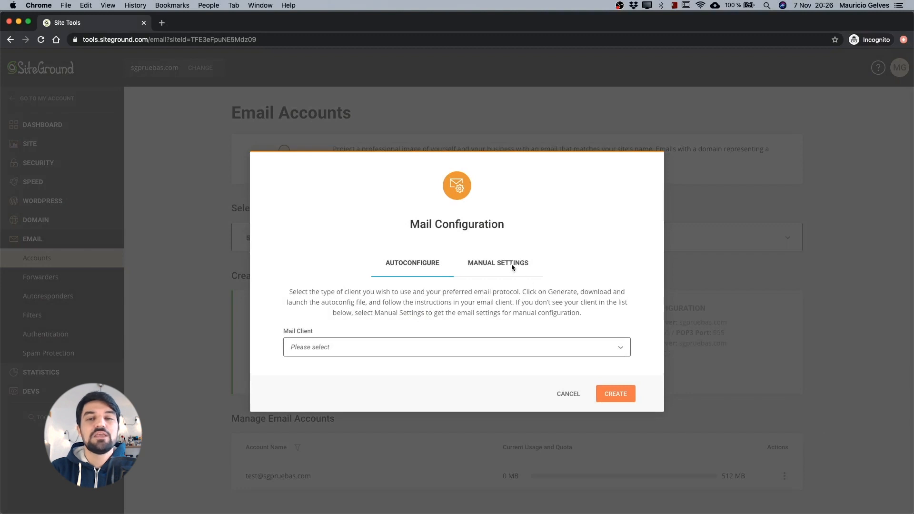
pyautogui.click(498, 263)
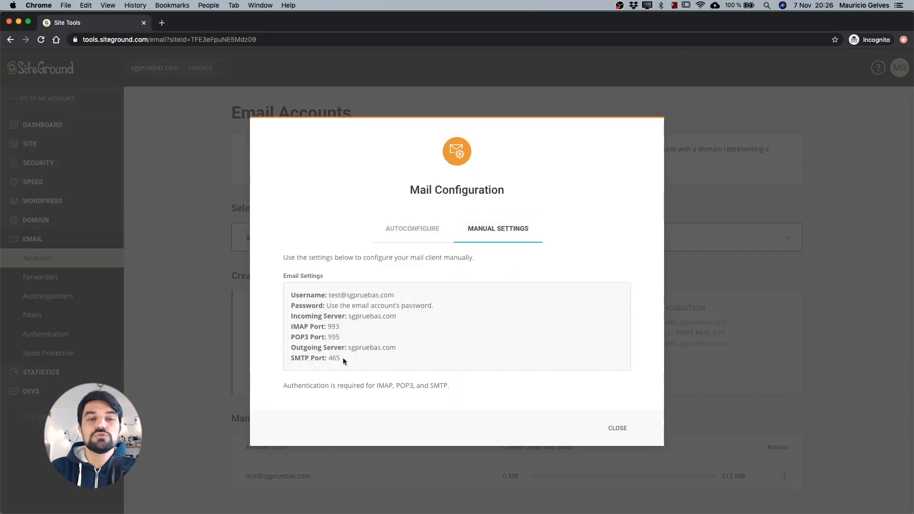
pyautogui.moveTo(286, 294); pyautogui.dragTo(341, 358)
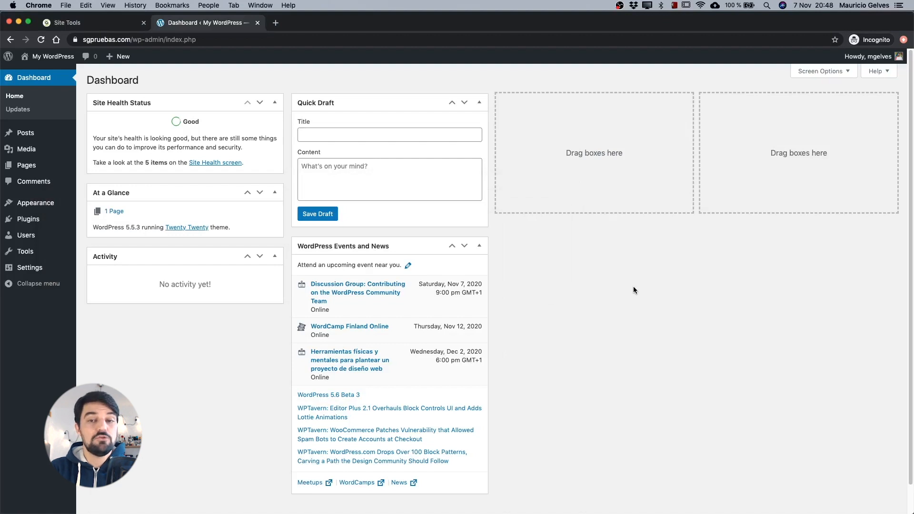
pyautogui.moveTo(28, 219)
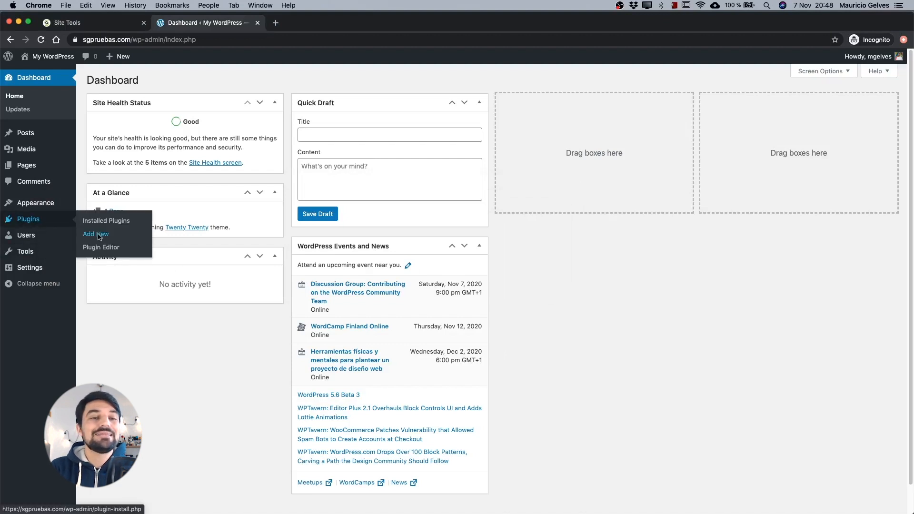
# Search 'wp smtp', install and activate WP Mail SMTP by WPForms.
pyautogui.click(95, 234)
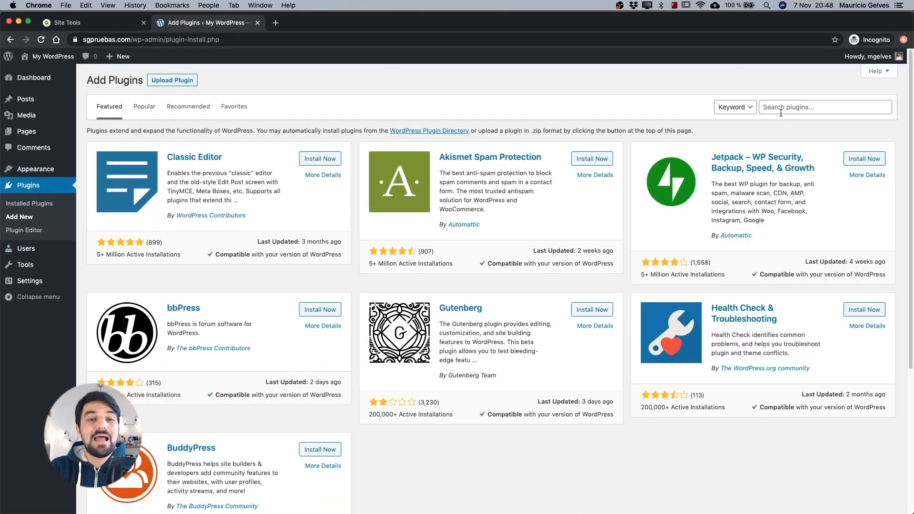
pyautogui.write('wp smtp')
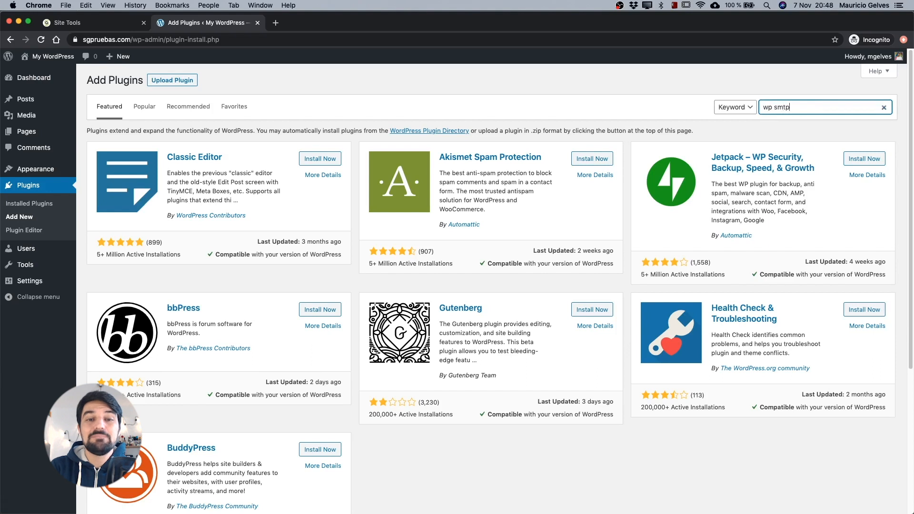
pyautogui.click(315, 161)
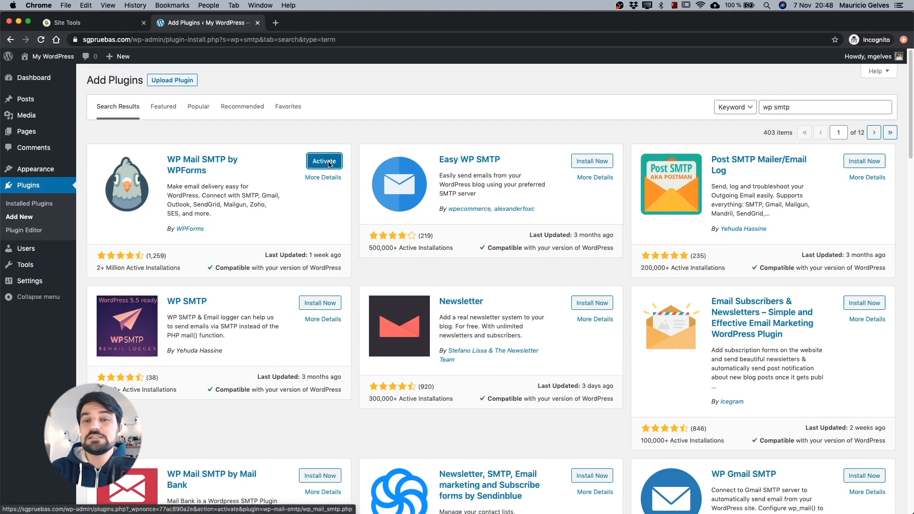
pyautogui.click(323, 160)
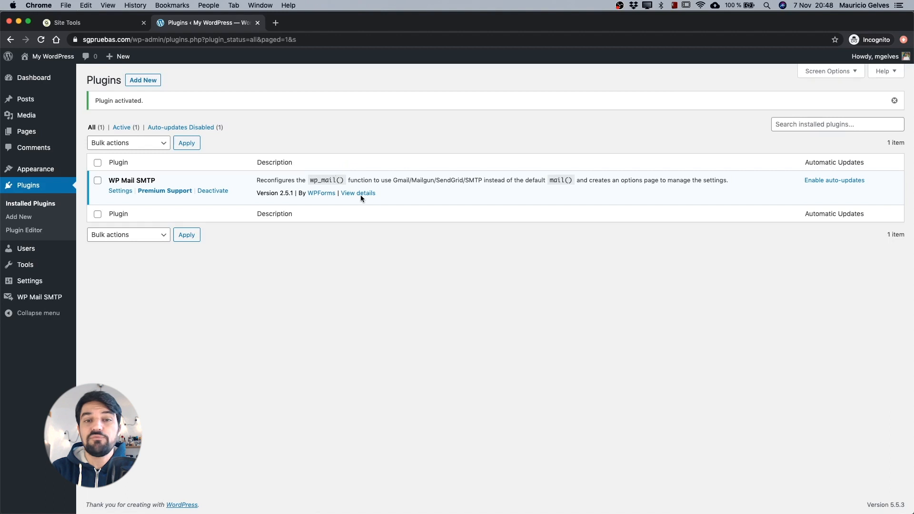
# Go to the WP Mail SMTP settings page from the admin sidebar.
pyautogui.click(358, 192)
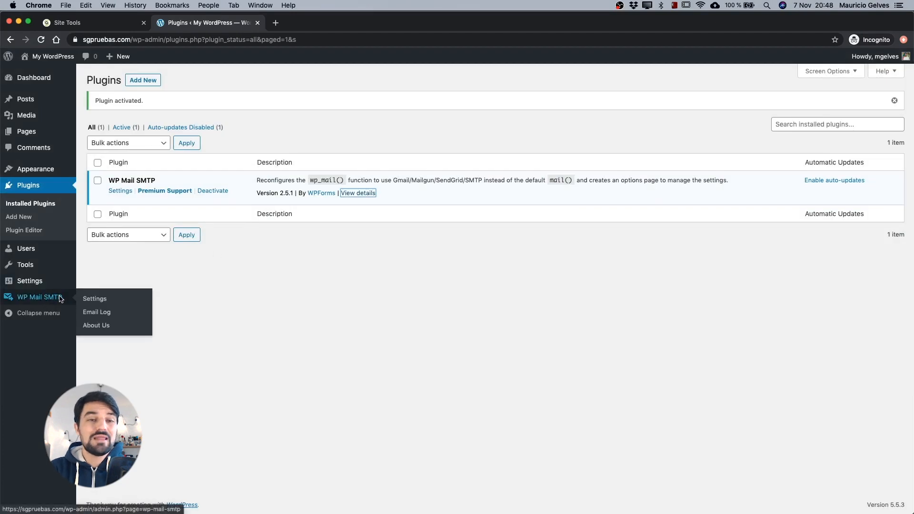
pyautogui.click(95, 297)
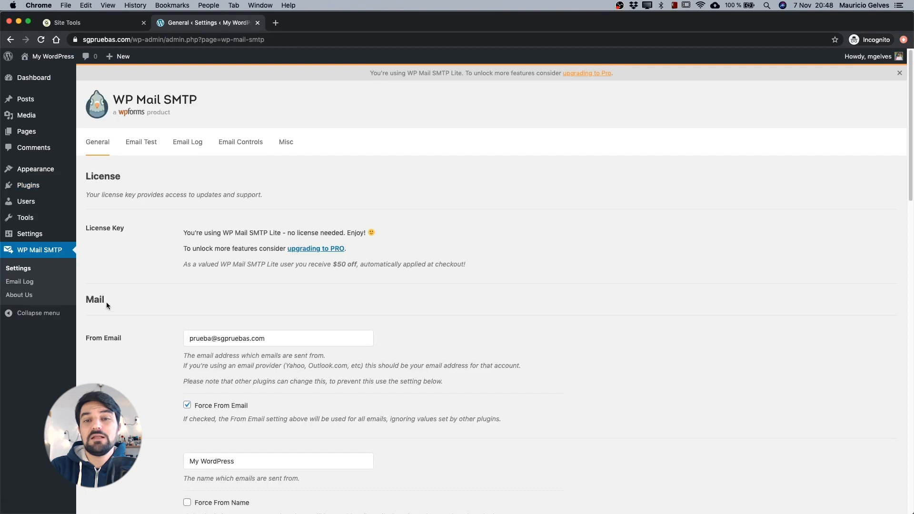
# Choose Other SMTP mailer with host sgpruebas.com, SSL encryption and port 465.
pyautogui.click(278, 339)
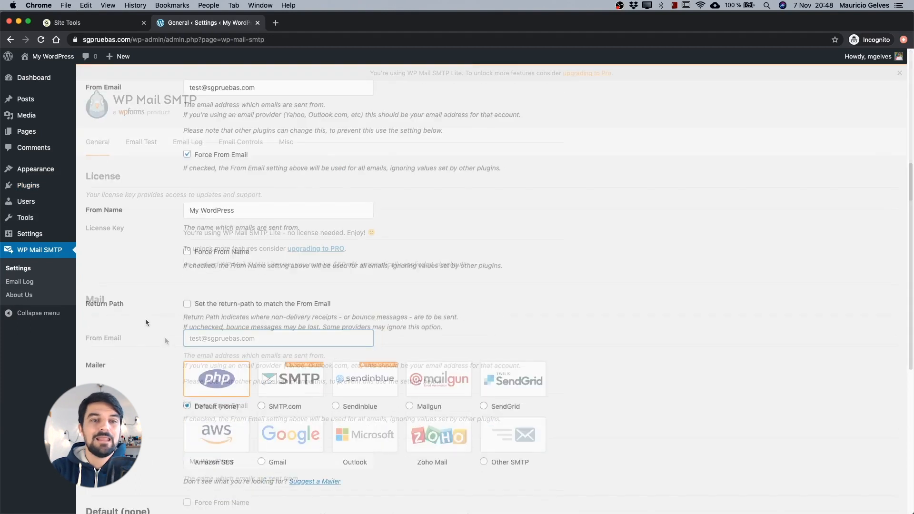
pyautogui.scroll(-3)
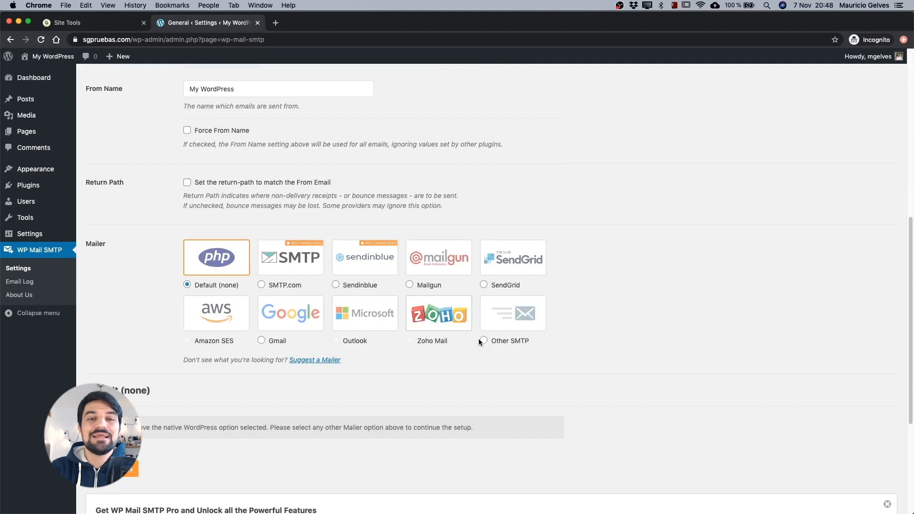
pyautogui.click(483, 341)
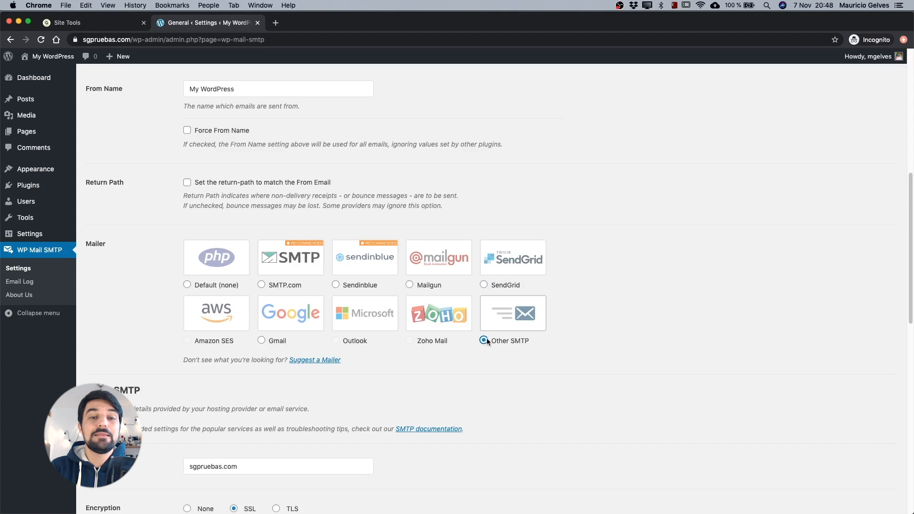
pyautogui.scroll(-3)
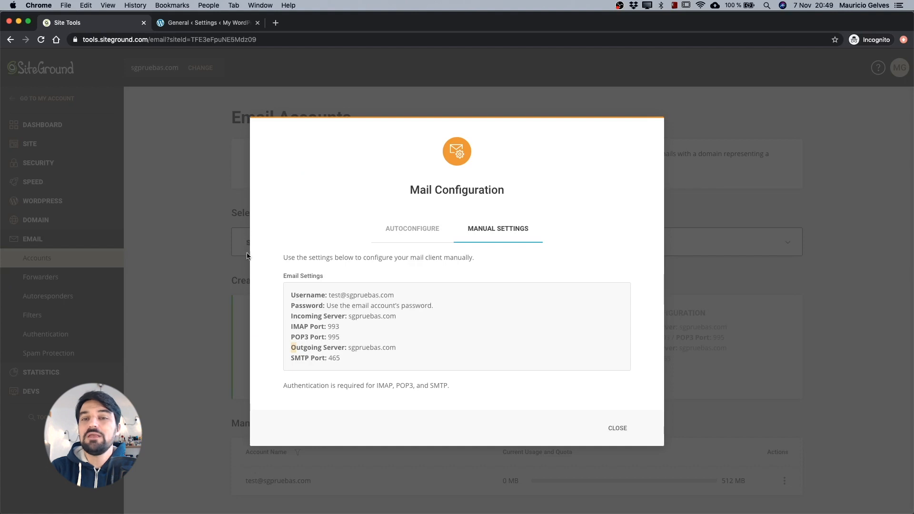
pyautogui.click(204, 23)
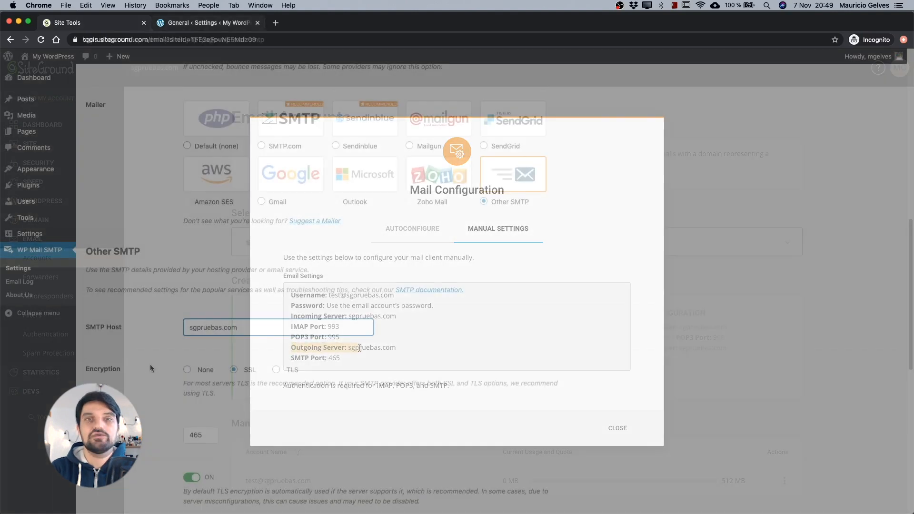
pyautogui.click(617, 428)
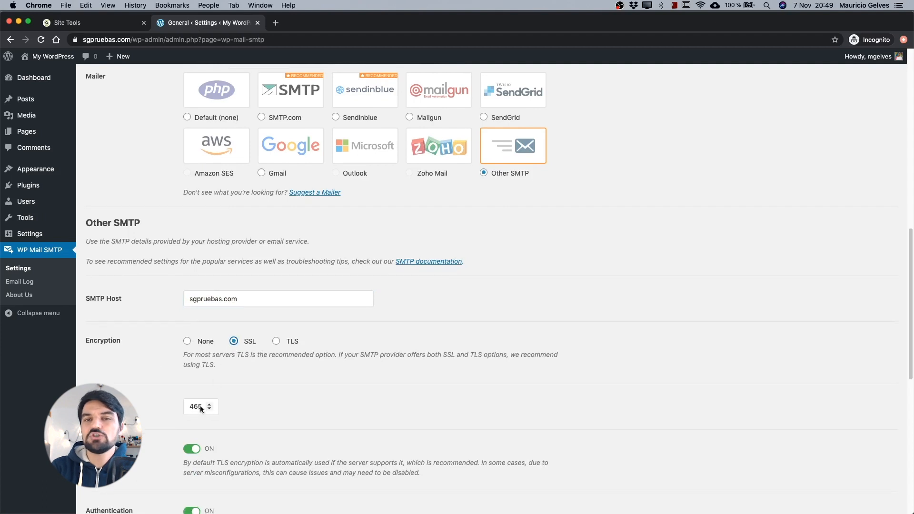
pyautogui.click(199, 407)
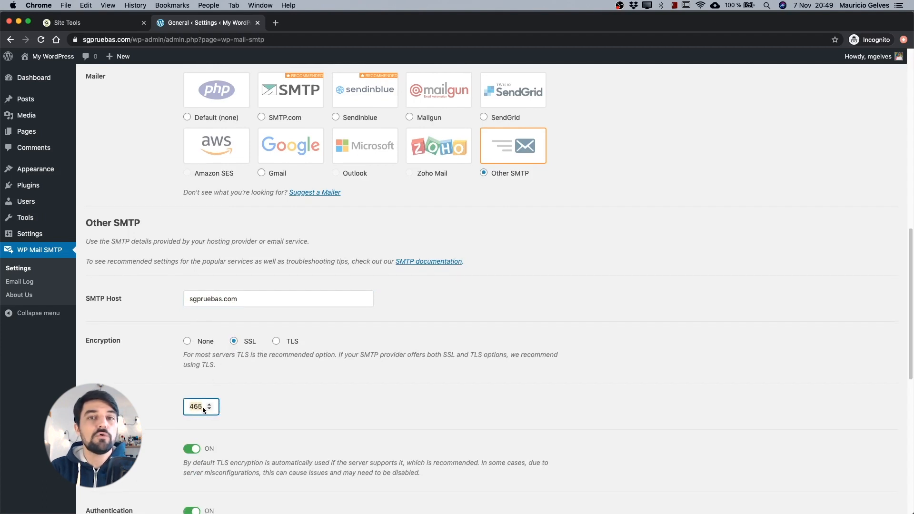
pyautogui.scroll(-3)
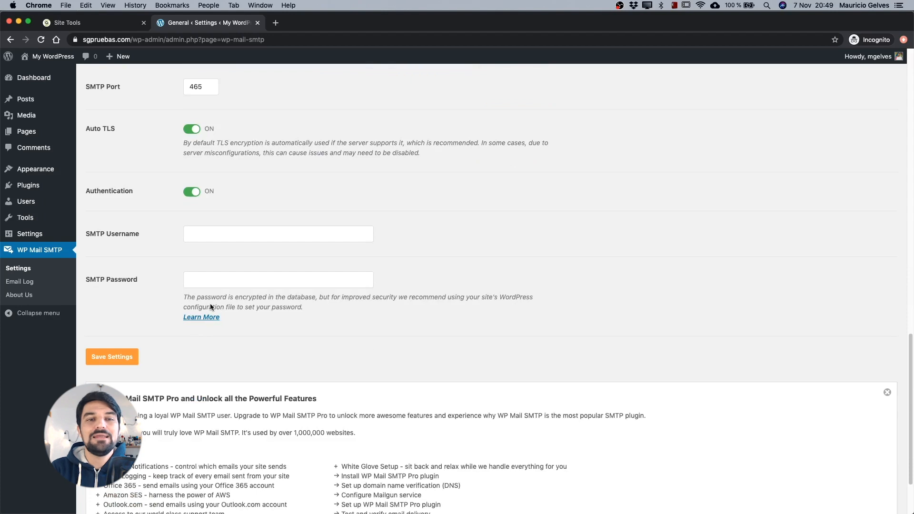
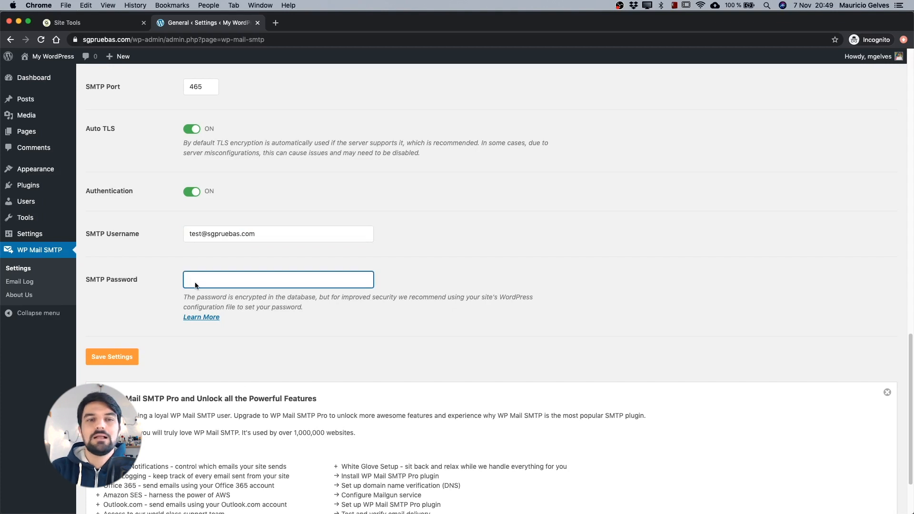
pyautogui.click(112, 356)
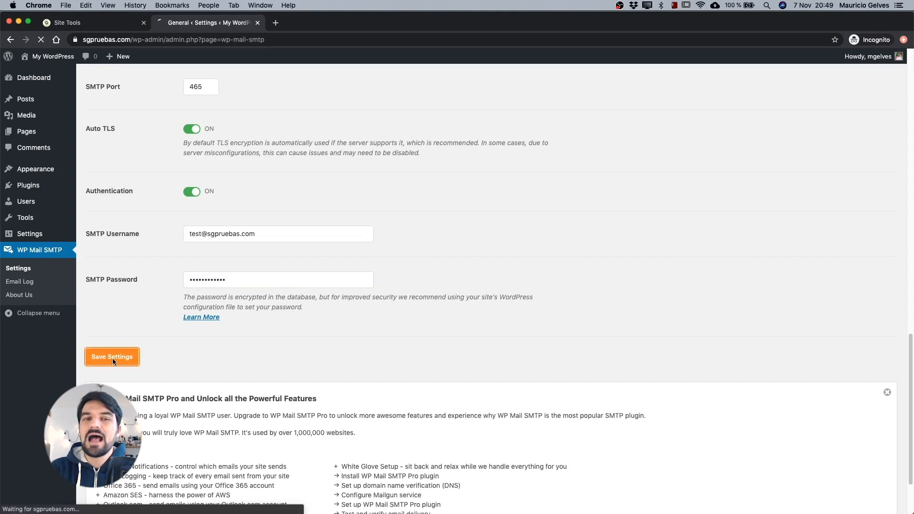
pyautogui.click(112, 356)
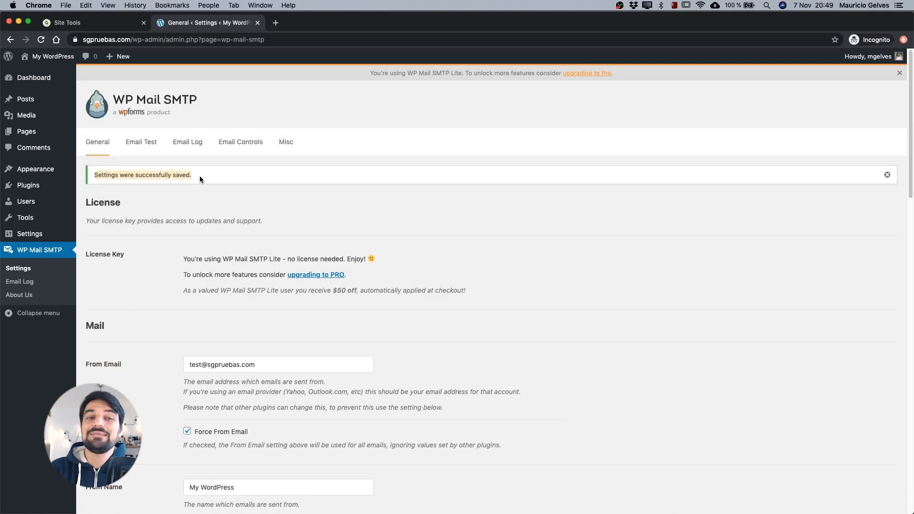
# Send a test email from the Email Test page and confirm it arrives successfully.
pyautogui.click(141, 142)
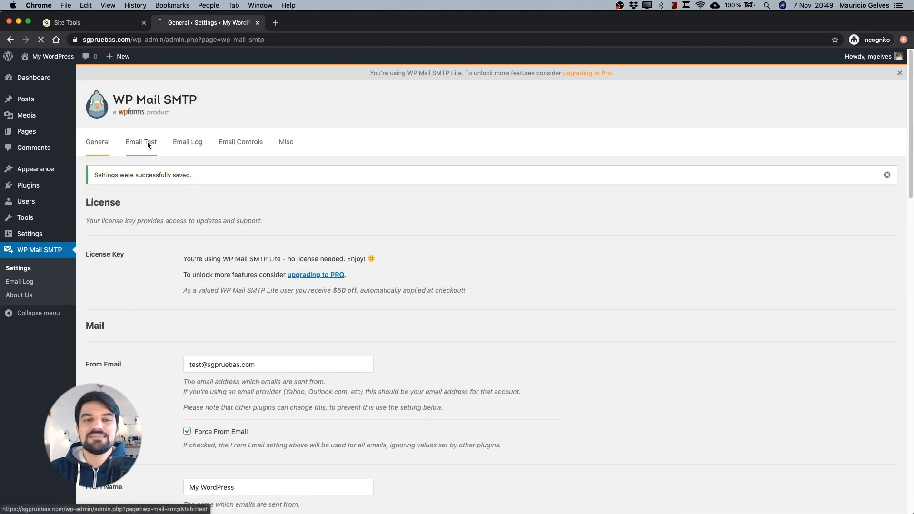
pyautogui.click(141, 142)
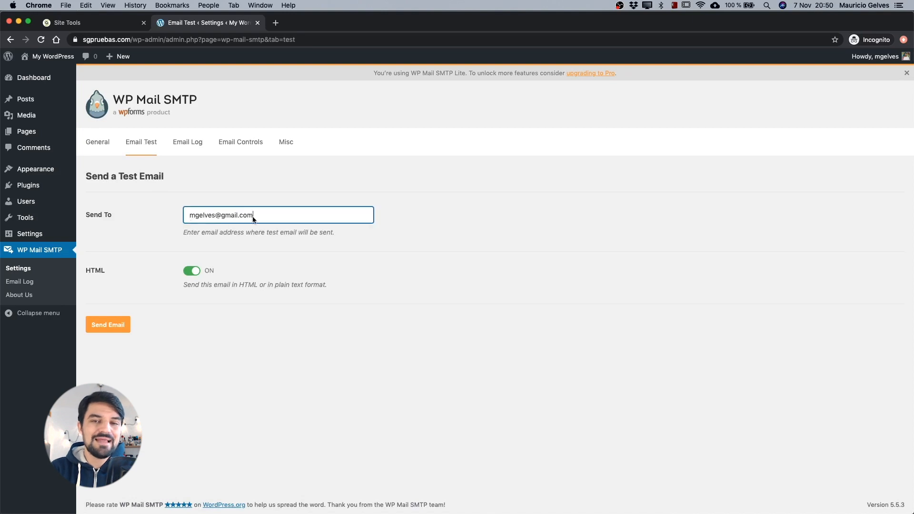
pyautogui.click(108, 325)
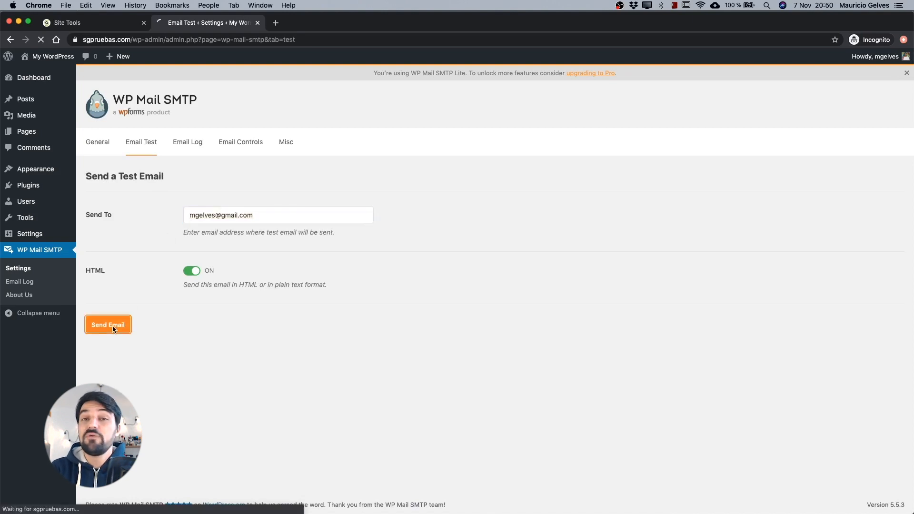
pyautogui.click(108, 324)
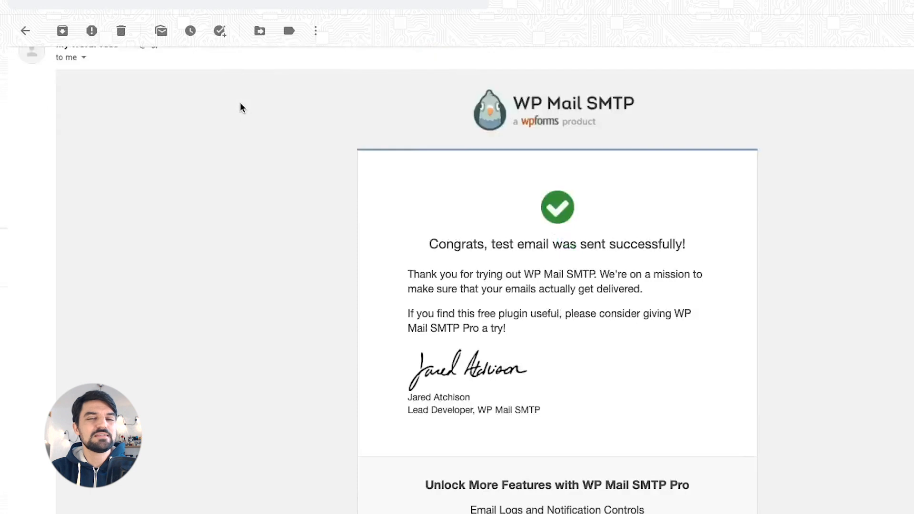
pyautogui.scroll(-3)
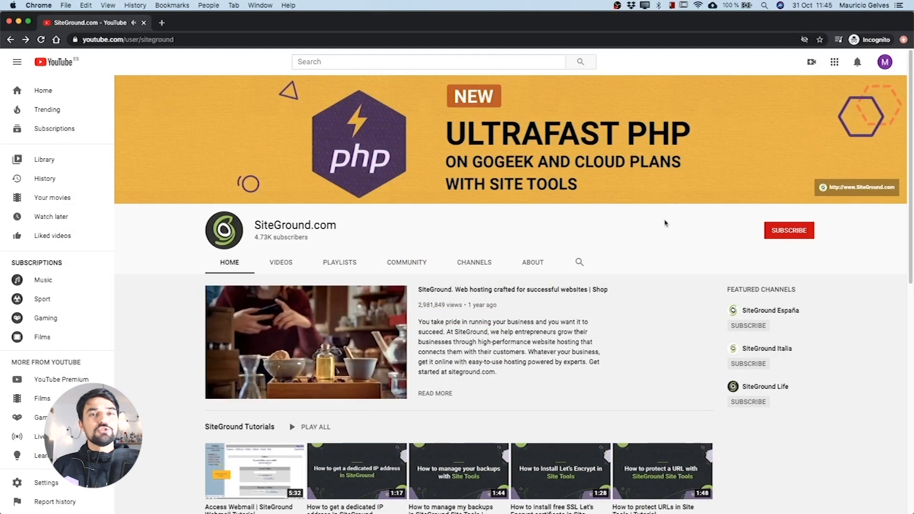
# Subscribe to the SiteGround.com YouTube channel and turn on its notification bell.
pyautogui.click(788, 231)
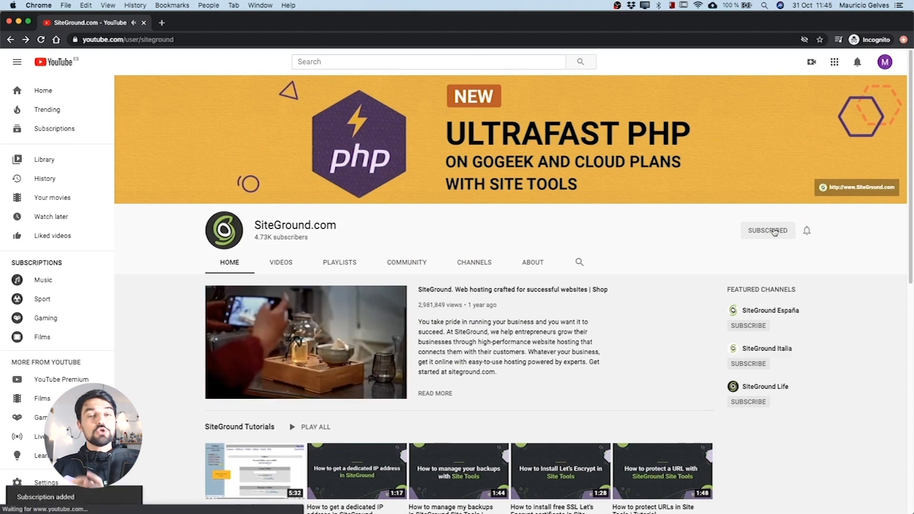
pyautogui.click(806, 230)
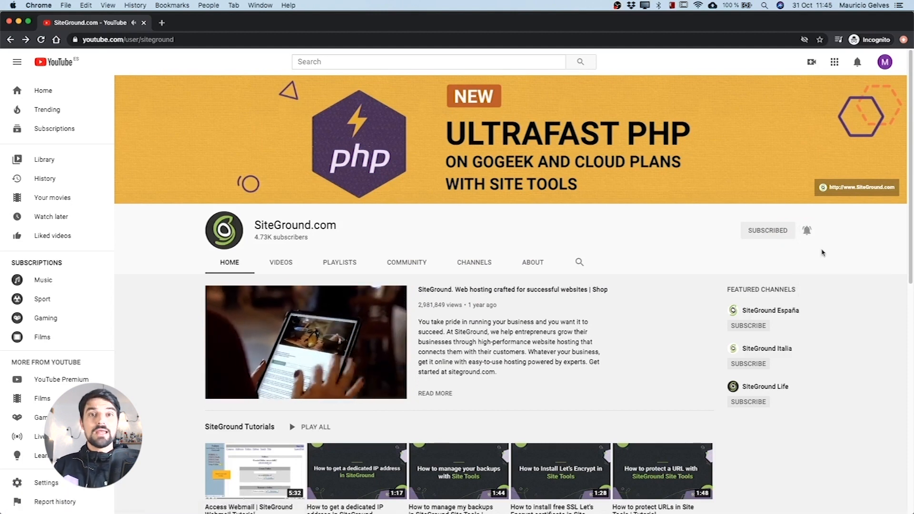
pyautogui.scroll(-3)
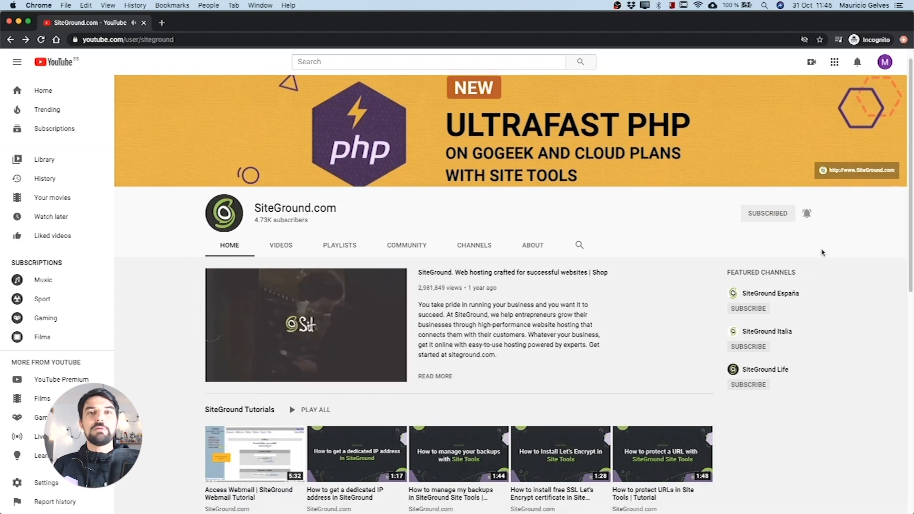
pyautogui.scroll(-3)
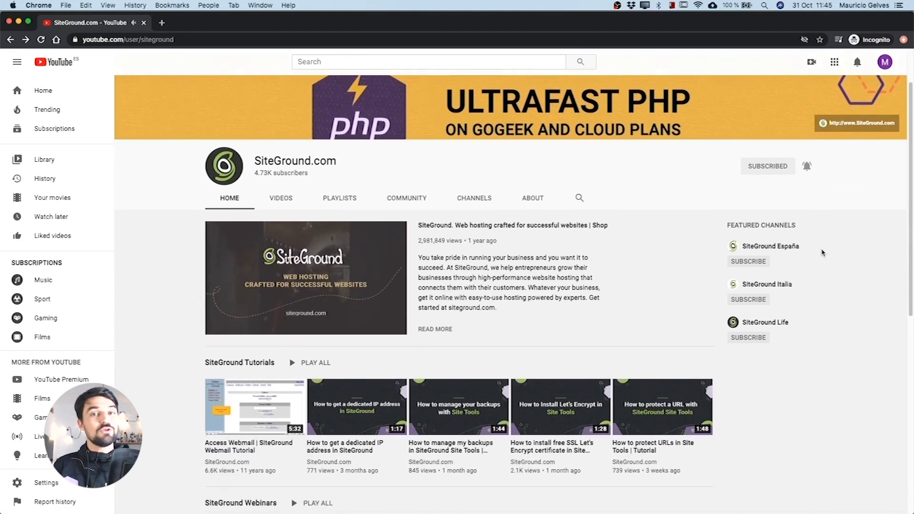